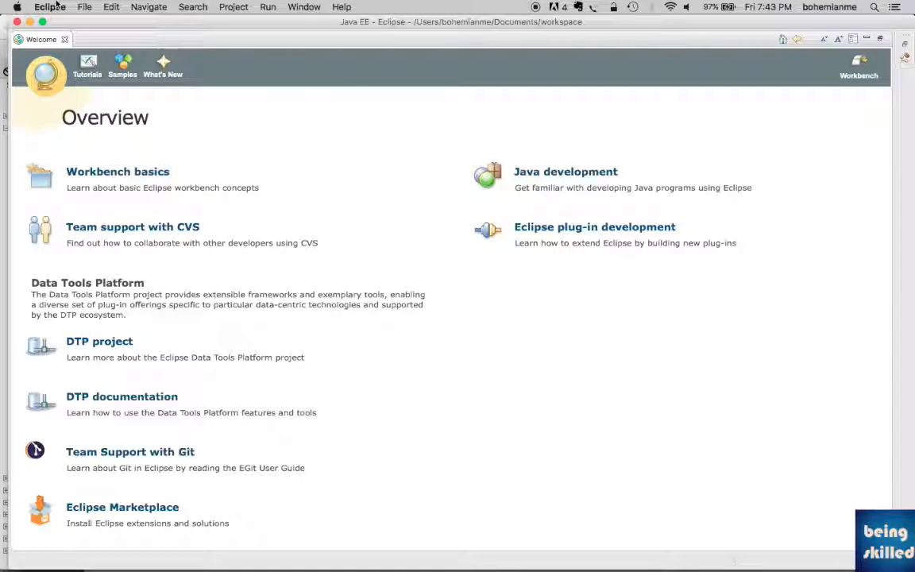
- Bring up the Preferences dialog from the Eclipse application menu after a glance at the Window menu
click(51, 7)
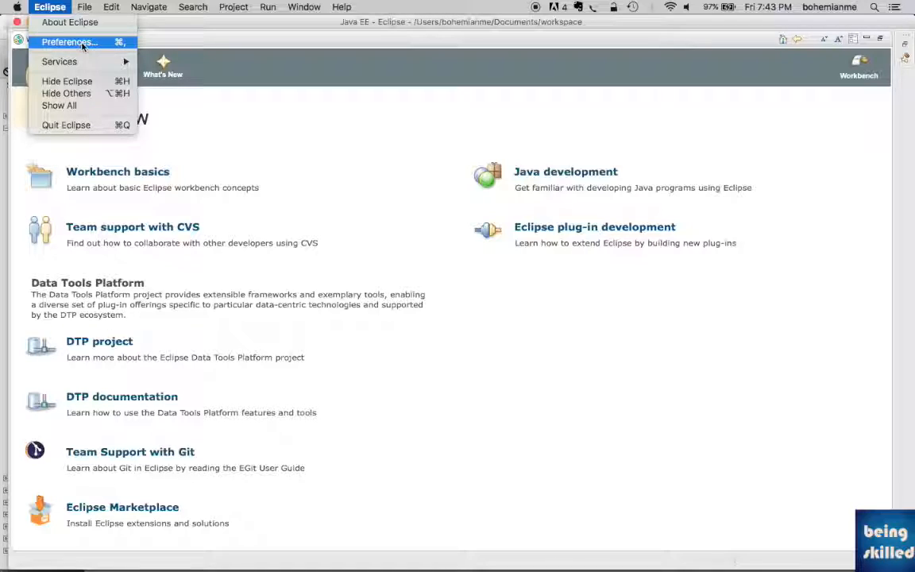
click(305, 7)
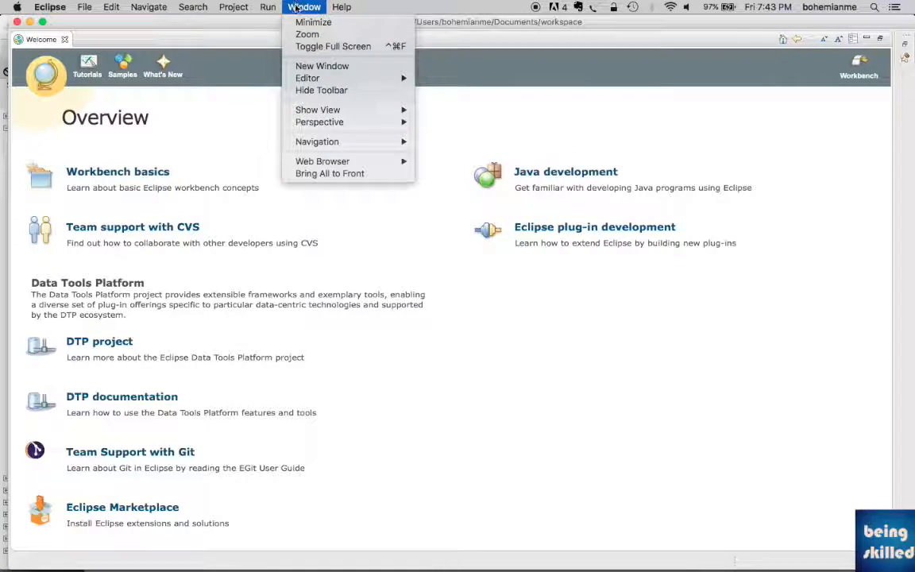
mouse_move(322, 162)
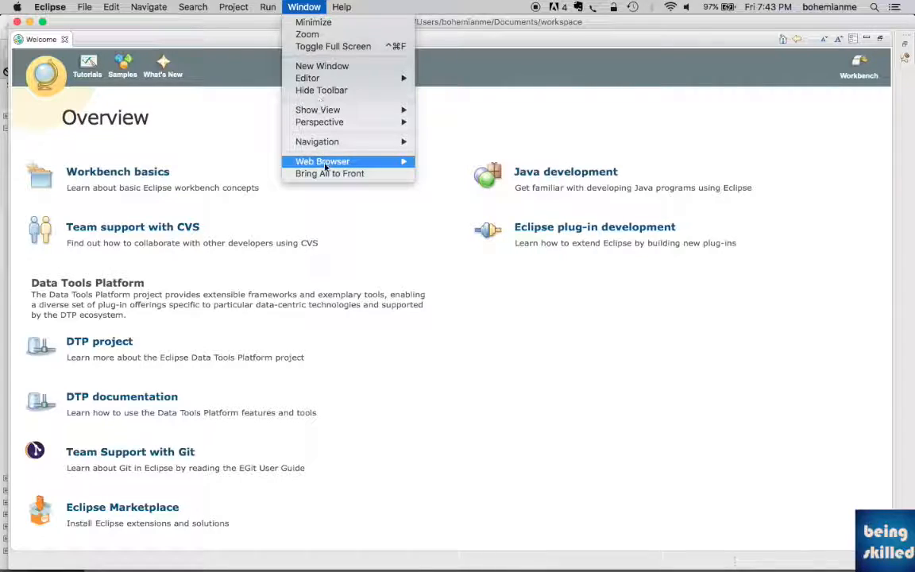
click(51, 7)
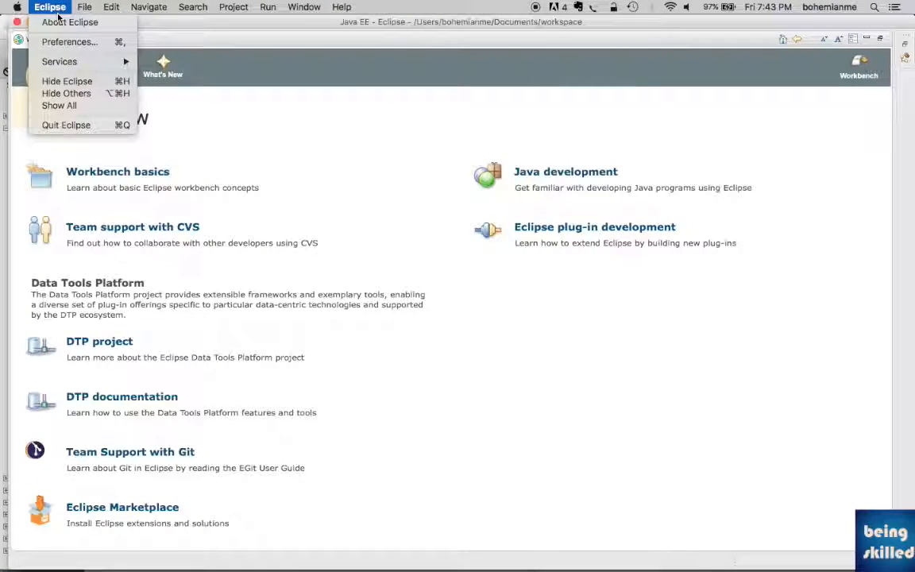
mouse_move(70, 41)
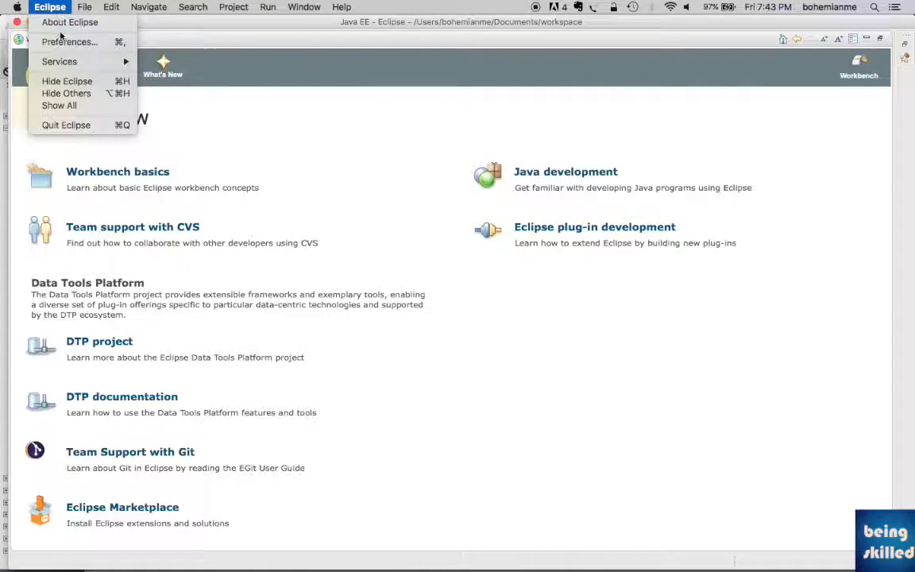
click(68, 41)
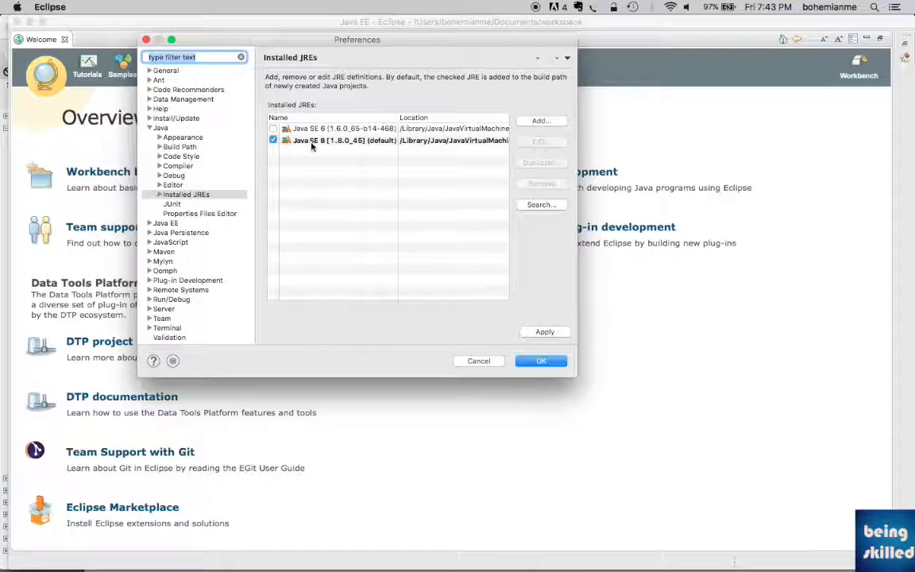
- Check the Java SE 8 1.8.0_65 runtime as the default installed JRE
click(273, 129)
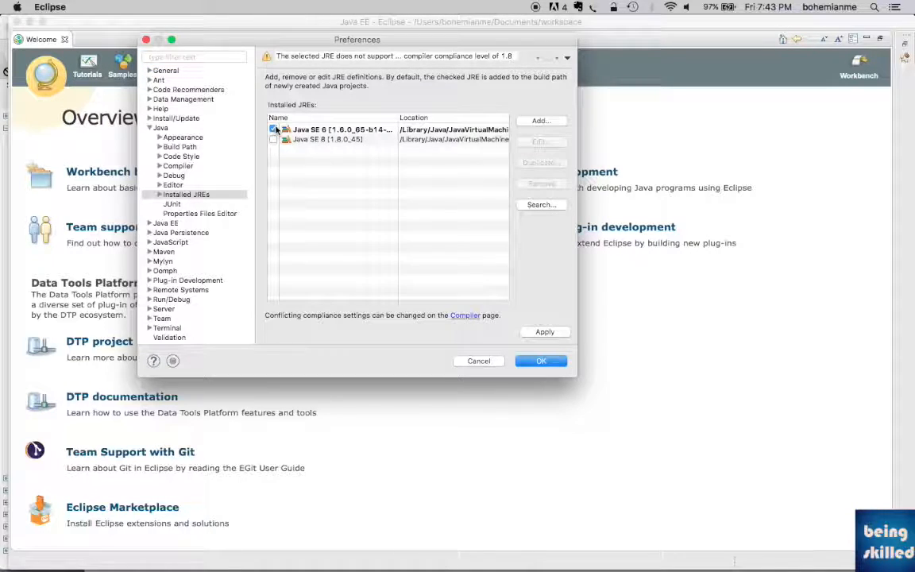
click(273, 139)
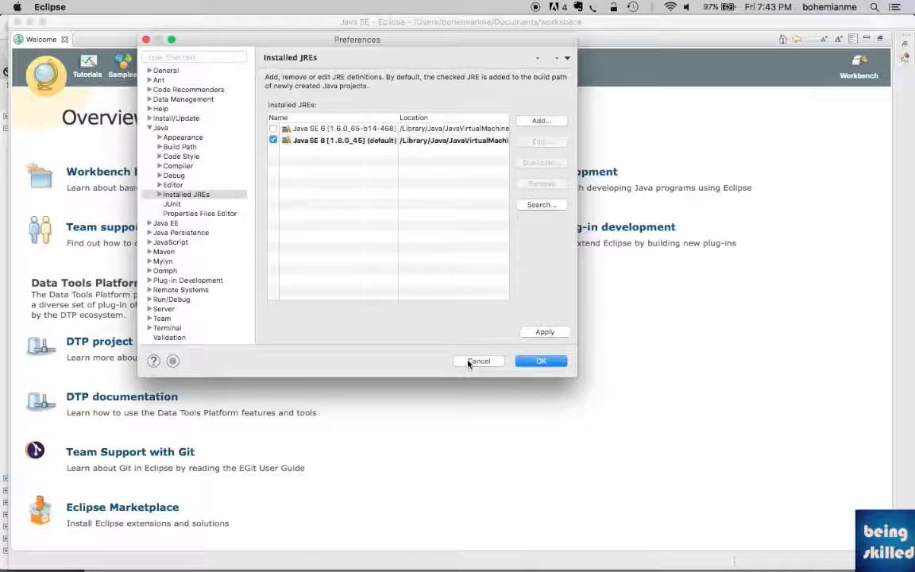
mouse_move(308, 178)
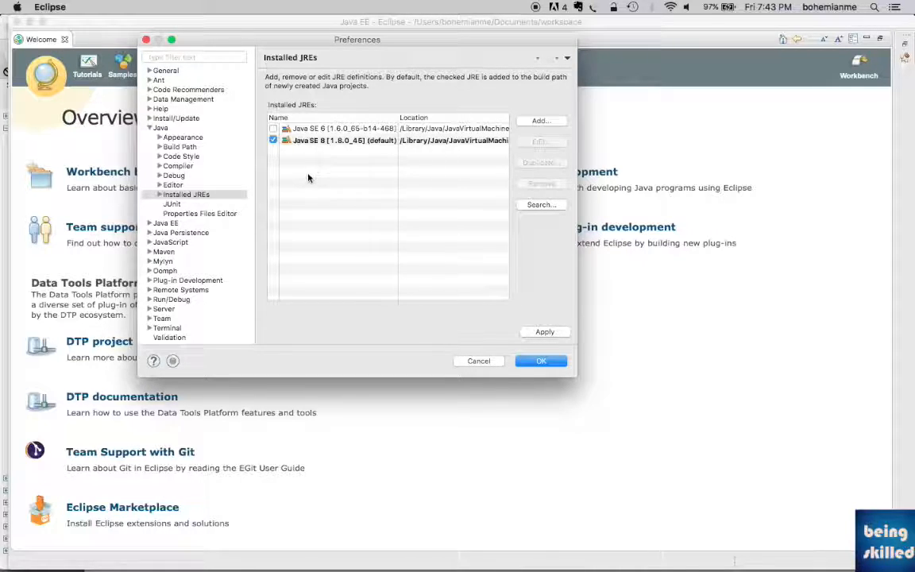